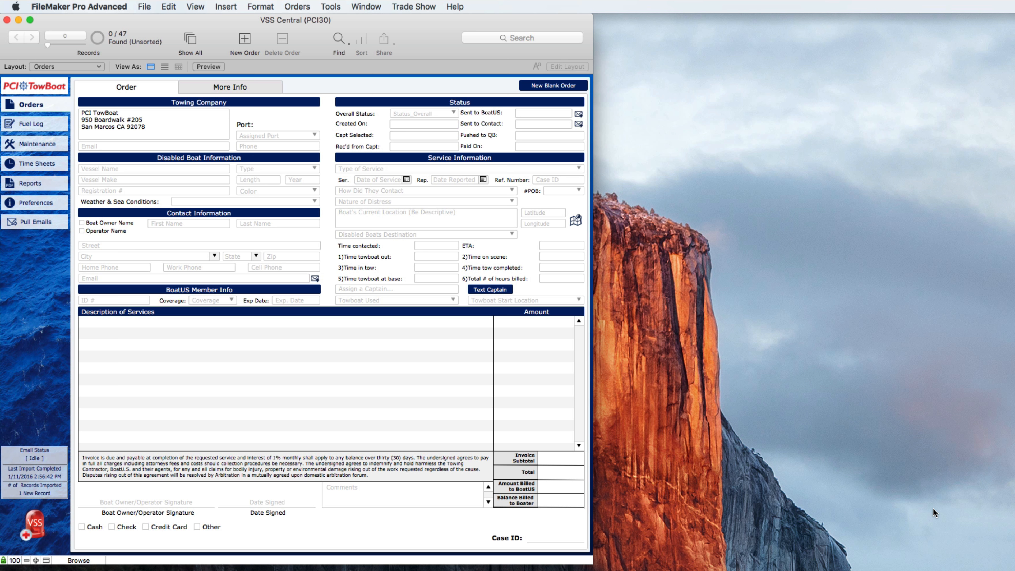
mouse_move(507, 409)
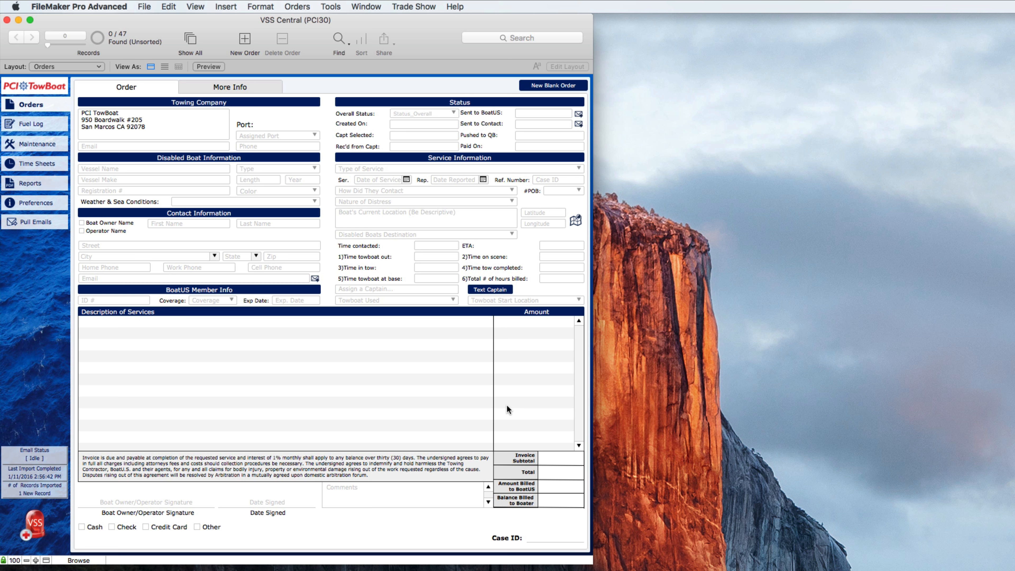
mouse_move(109, 284)
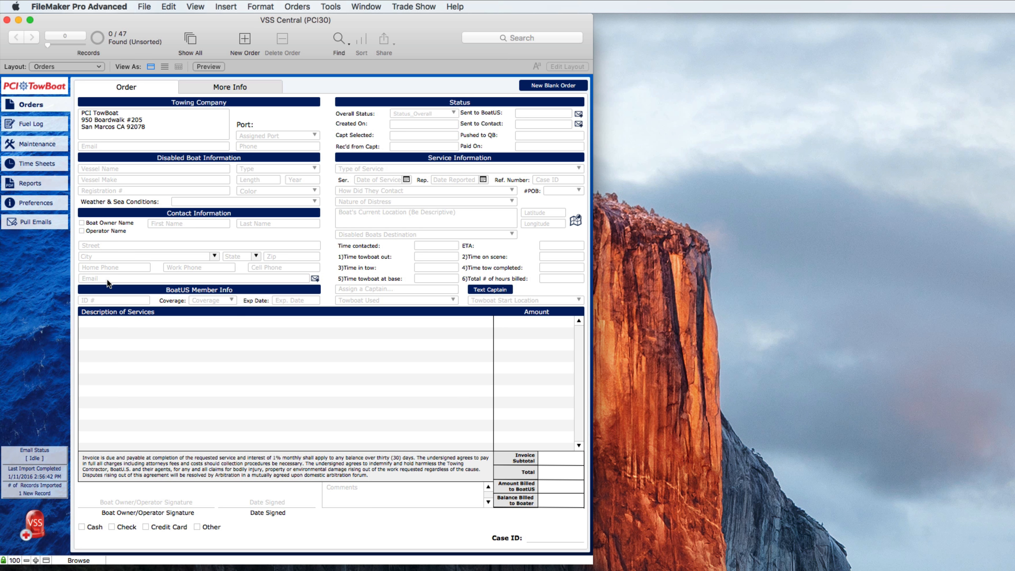
Pull the new BoatUS towing order from email, importing it as record 48
left_click(36, 222)
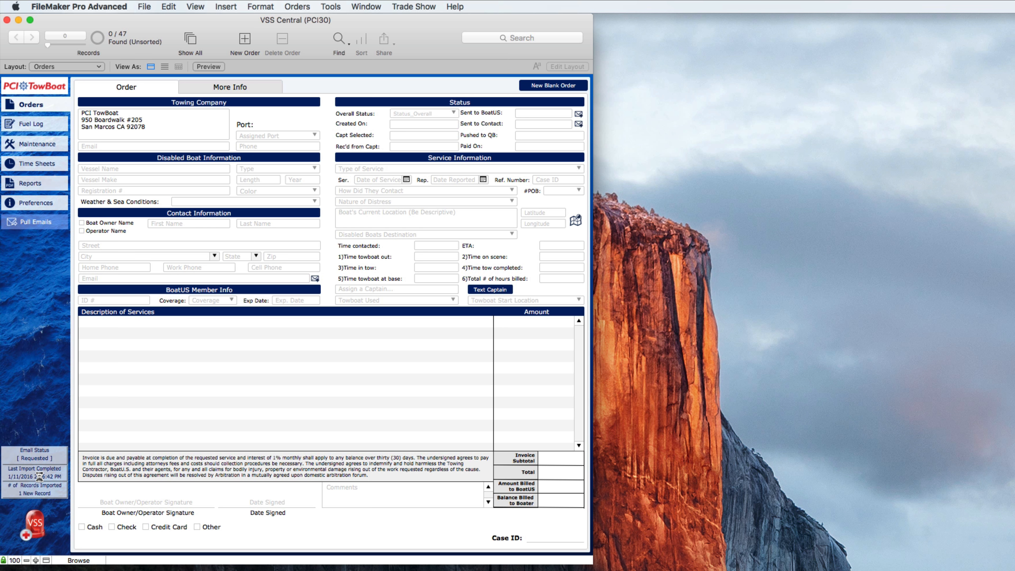
left_click(35, 222)
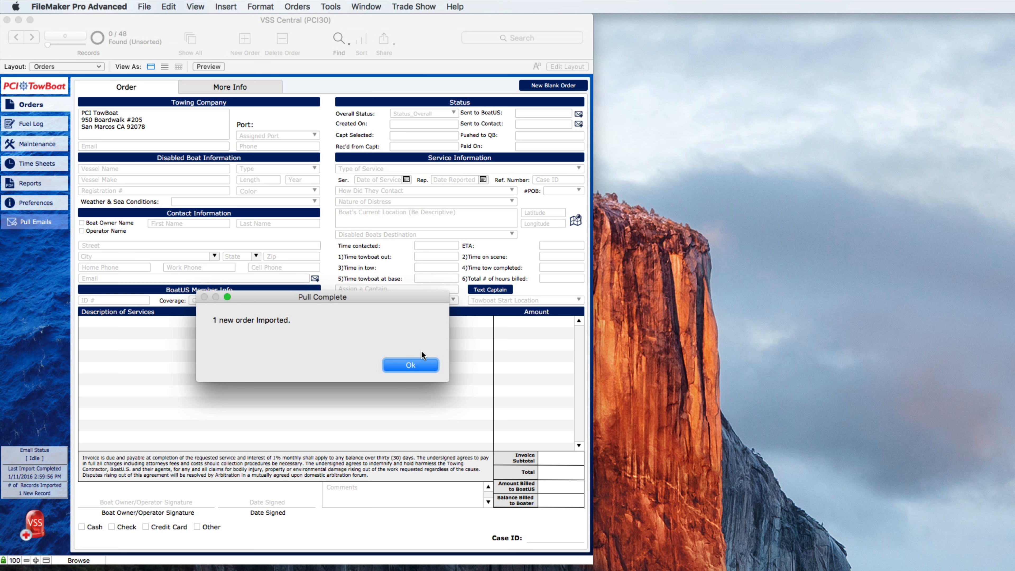
left_click(410, 364)
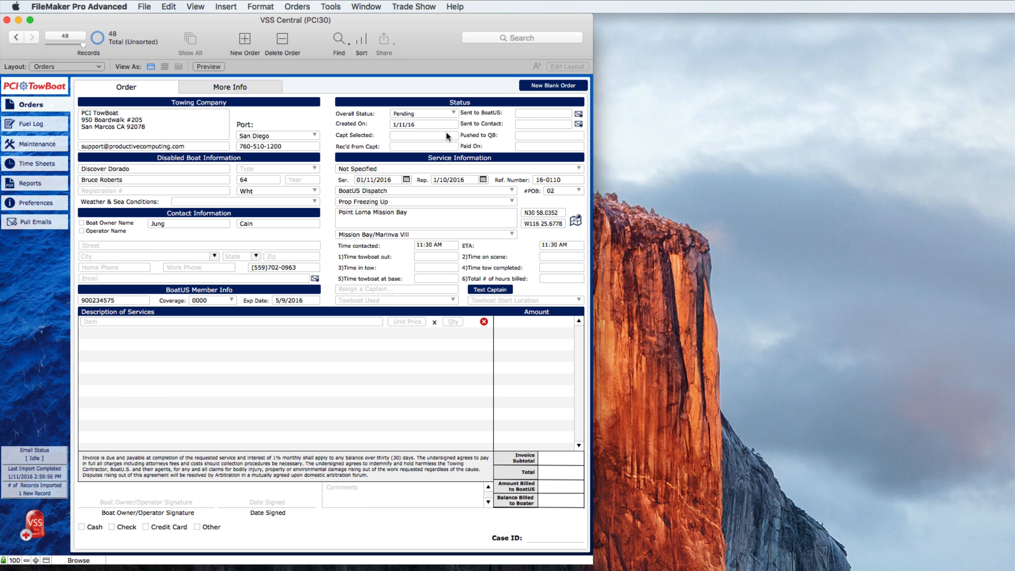
mouse_move(422, 177)
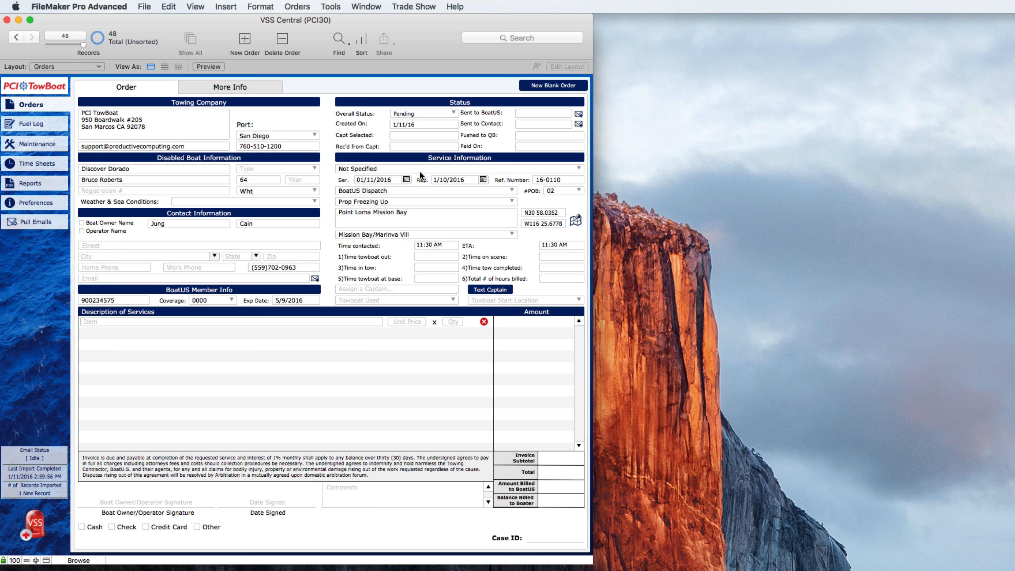
mouse_move(388, 218)
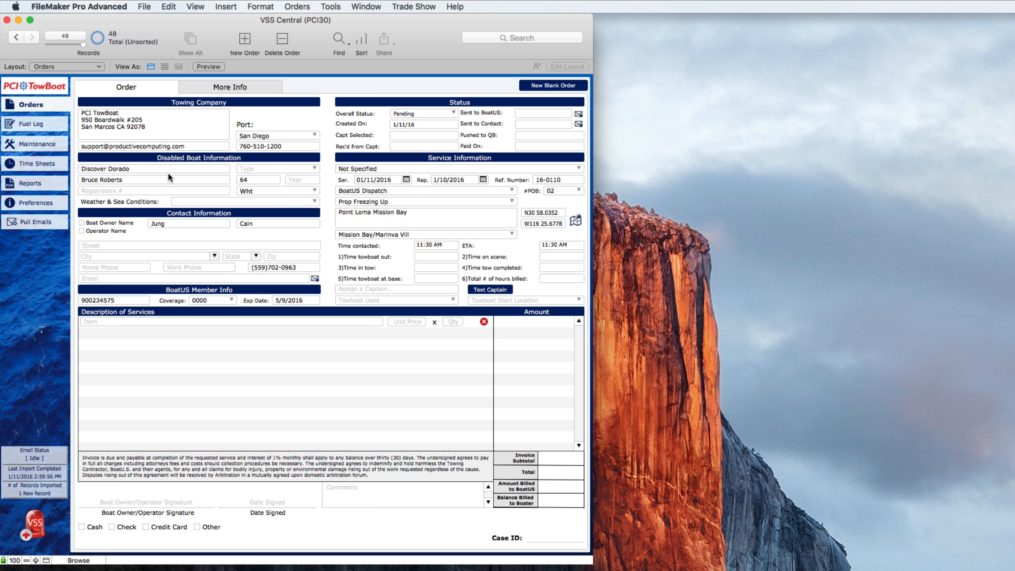
mouse_move(220, 129)
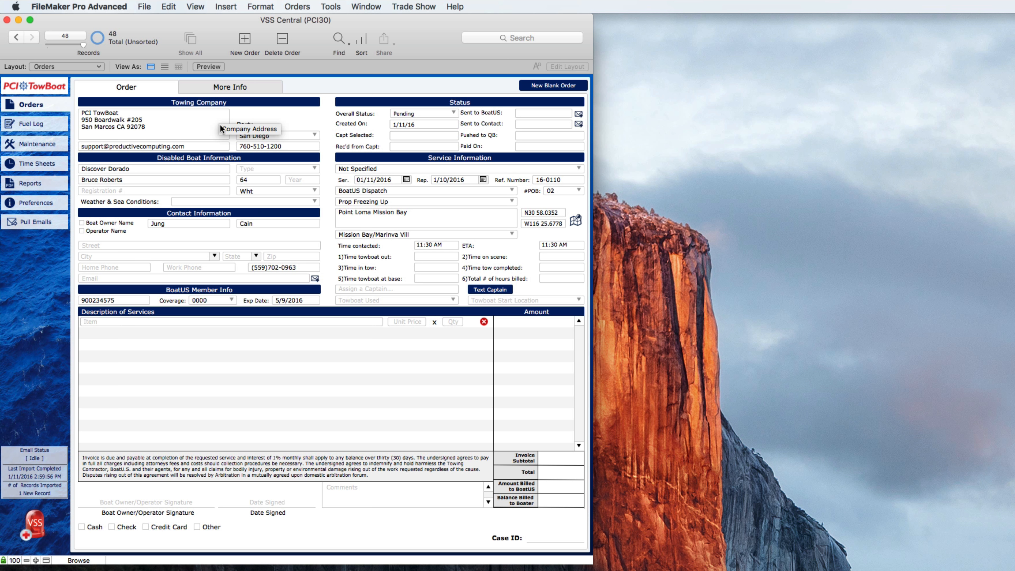
mouse_move(324, 126)
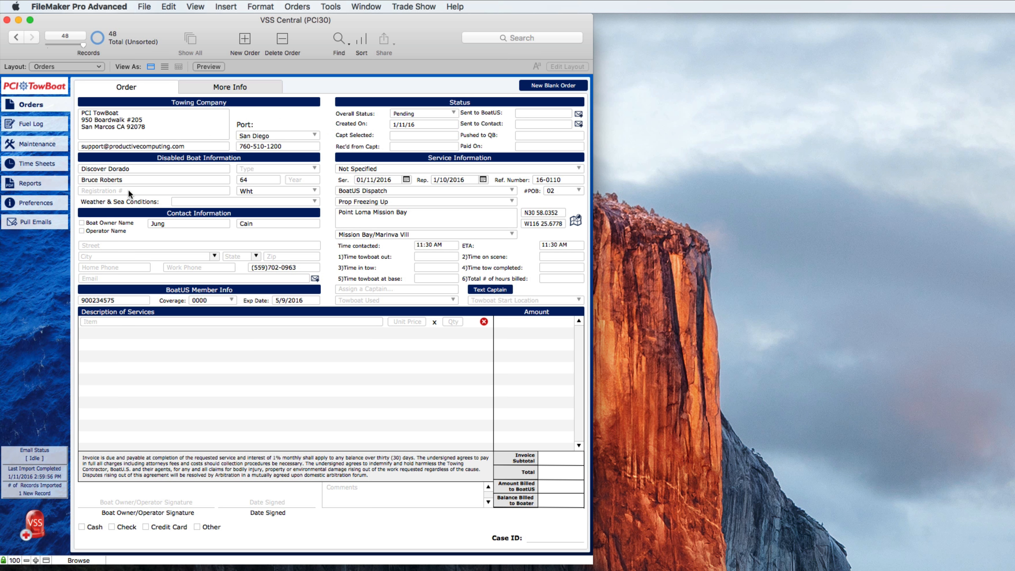
mouse_move(145, 180)
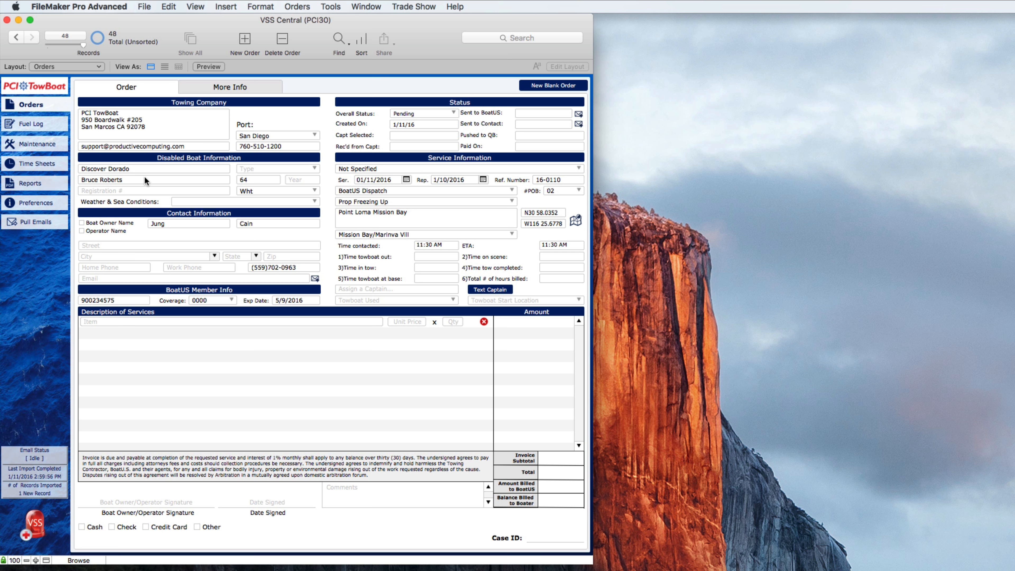
mouse_move(188, 201)
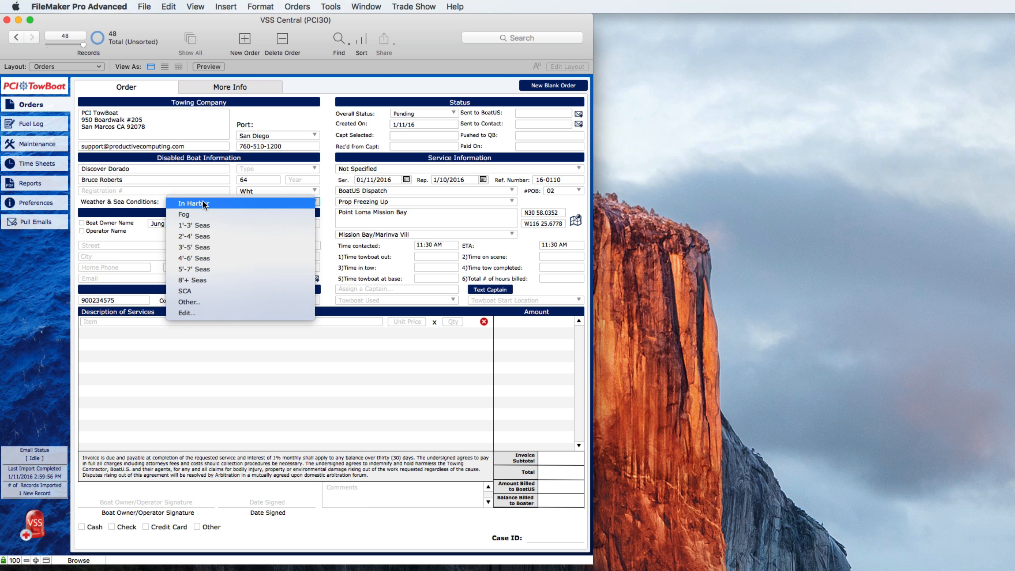
Dismiss the Weather & Sea Conditions choices, leaving the field blank
left_click(191, 203)
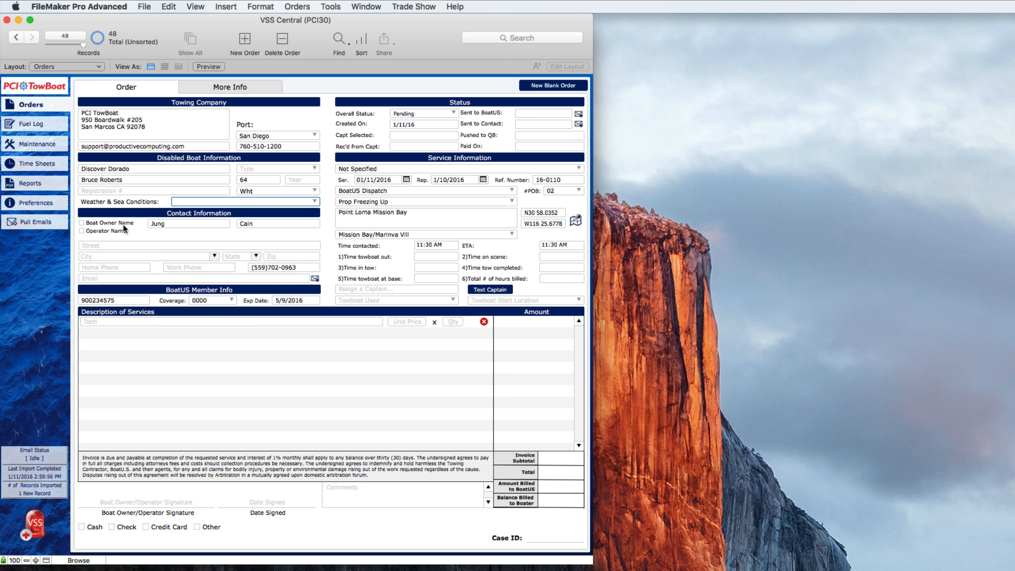
mouse_move(239, 231)
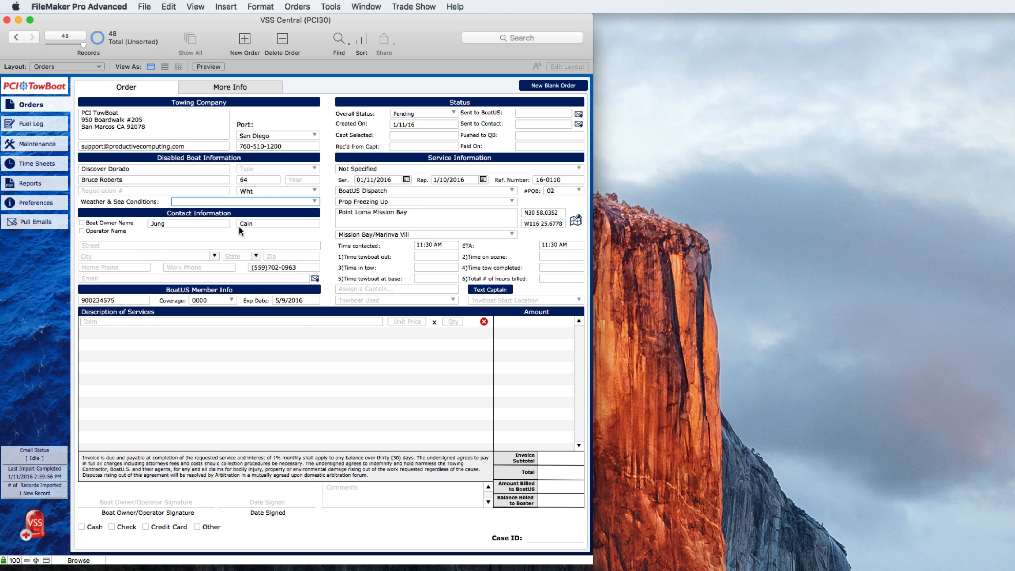
mouse_move(199, 242)
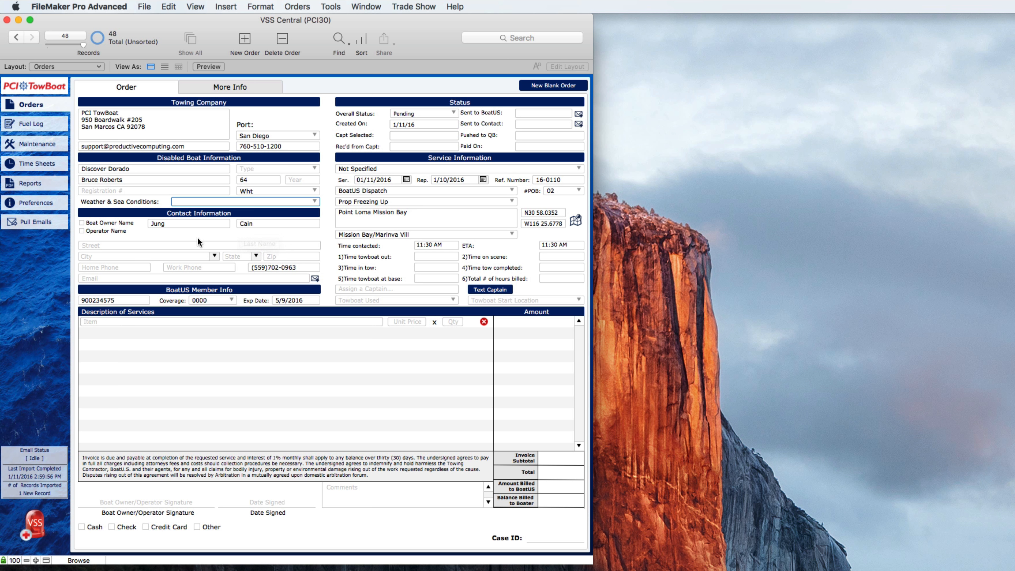
mouse_move(197, 268)
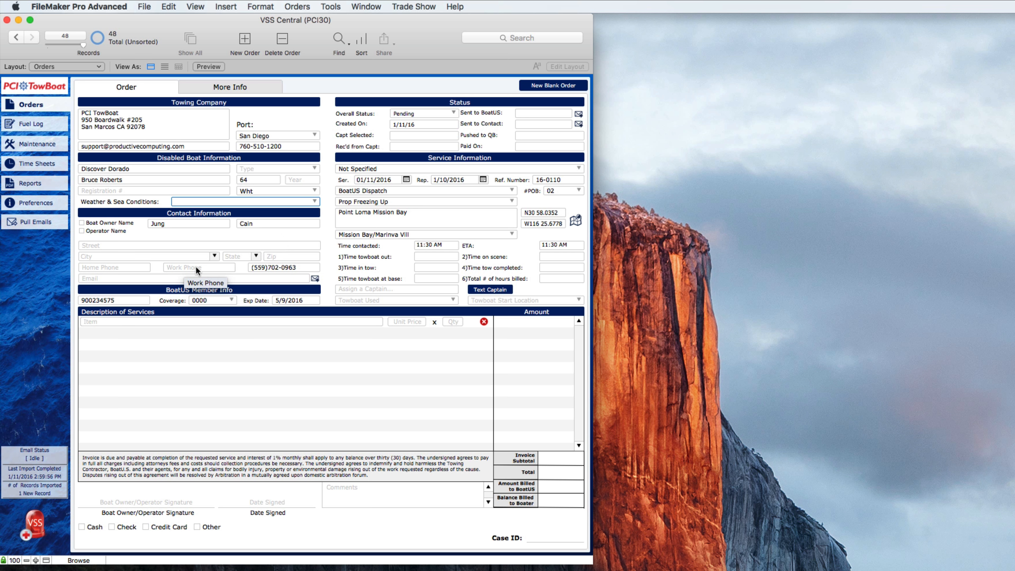
mouse_move(463, 120)
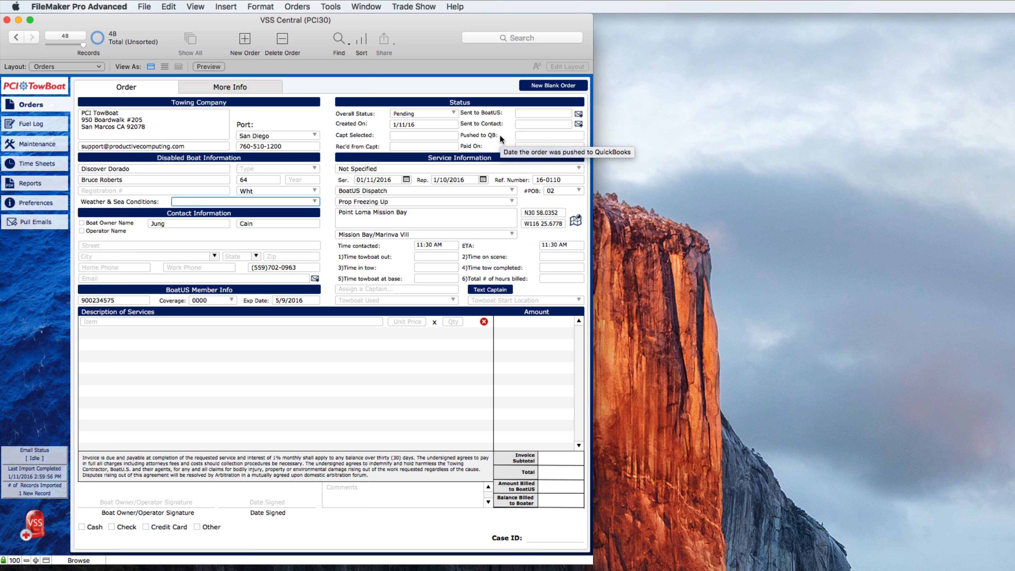
mouse_move(450, 119)
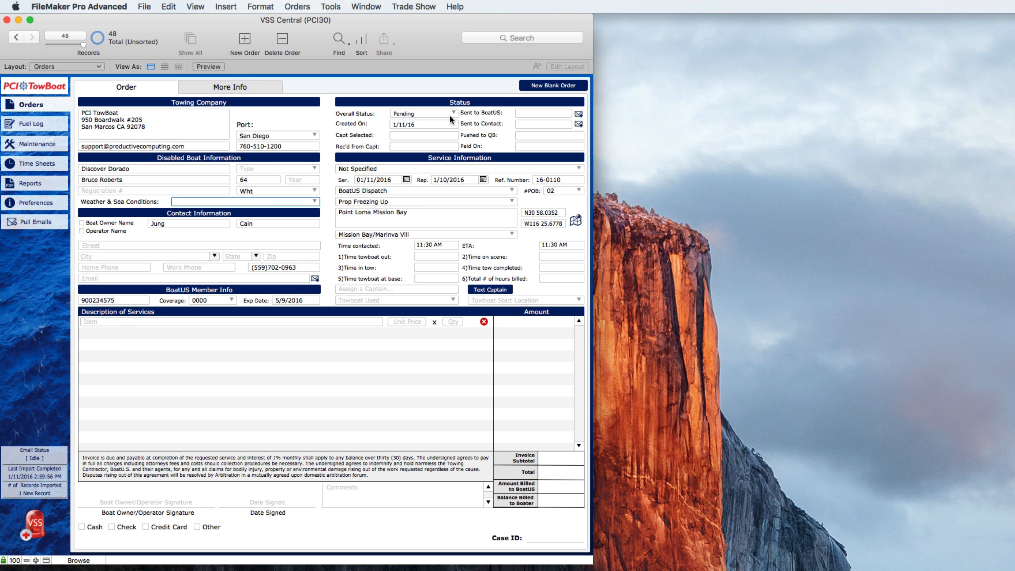
mouse_move(403, 120)
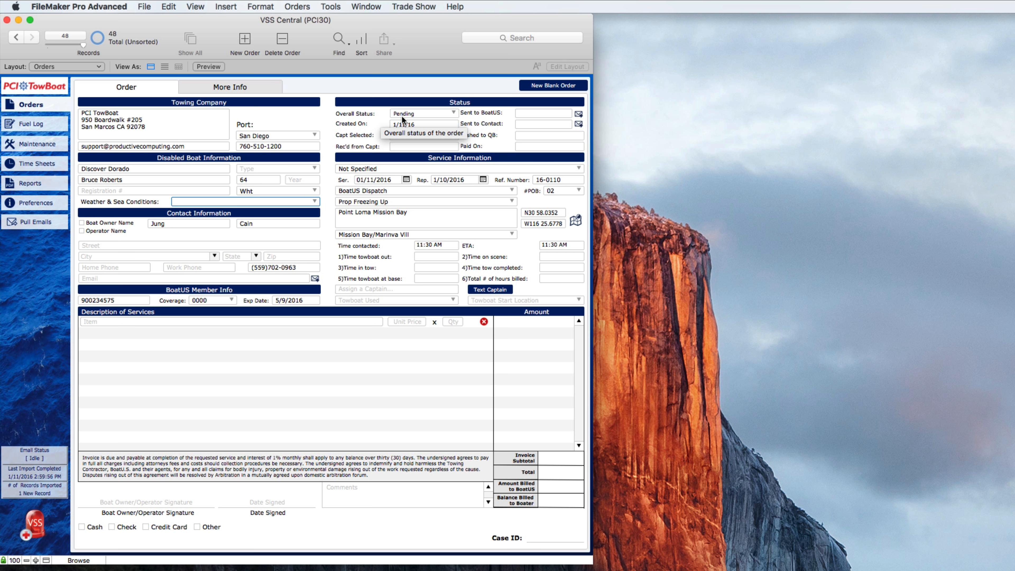
mouse_move(441, 159)
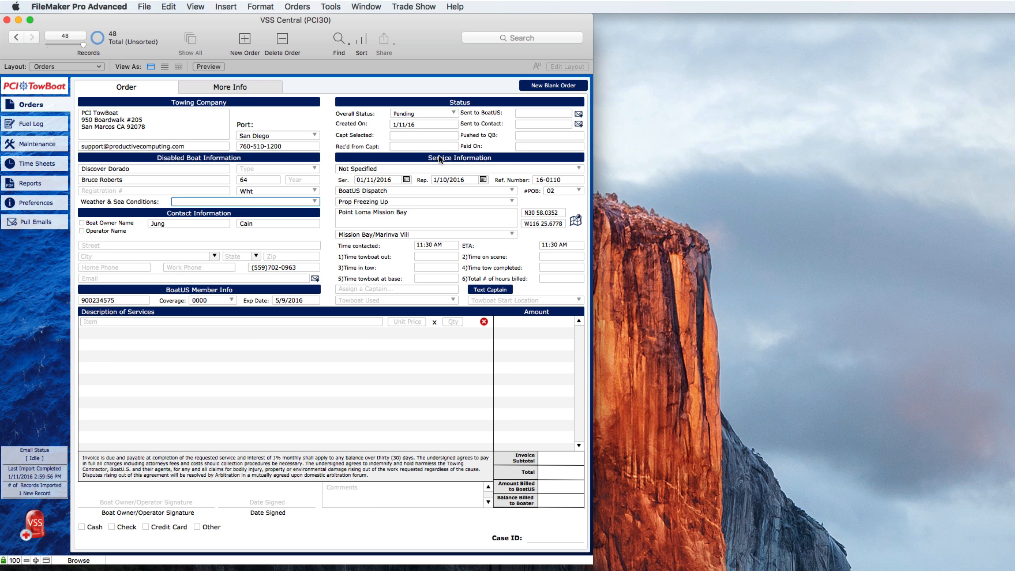
mouse_move(398, 182)
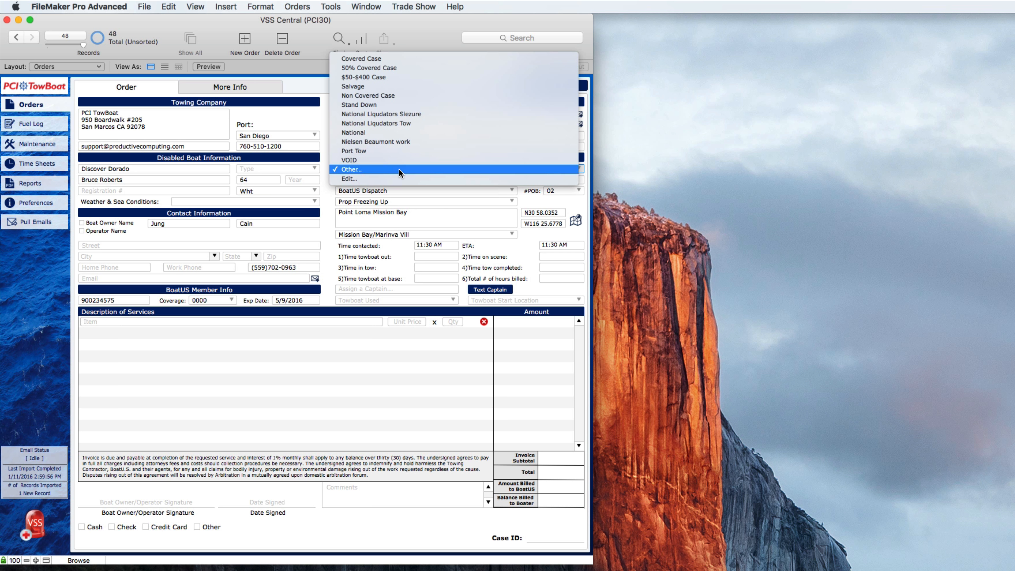
left_click(357, 169)
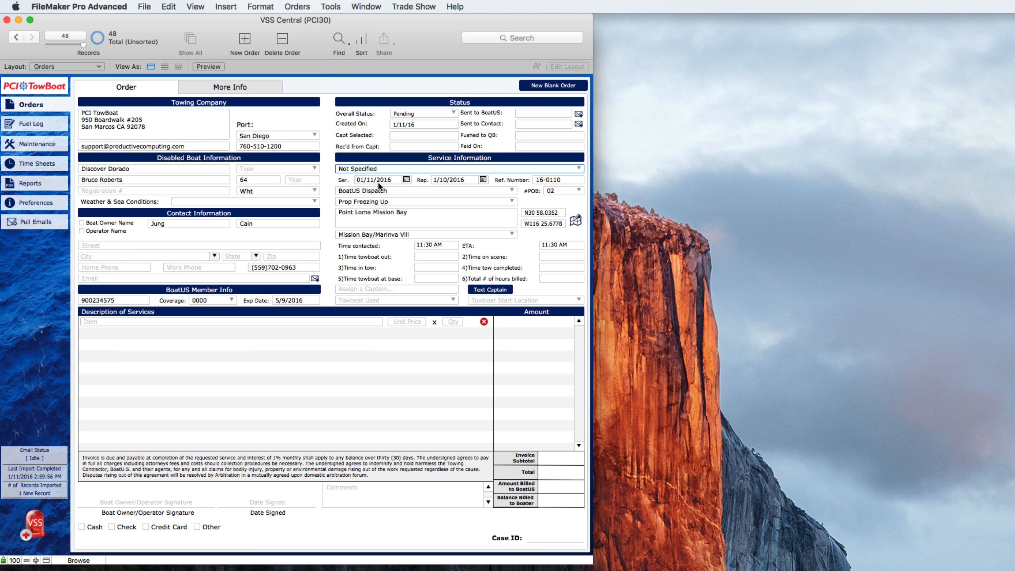
mouse_move(459, 181)
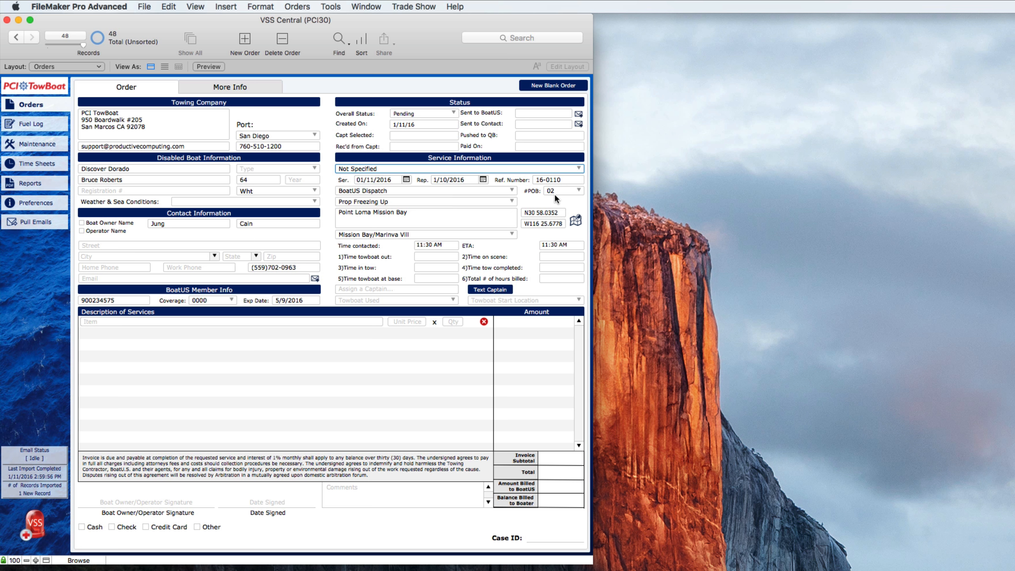
mouse_move(547, 199)
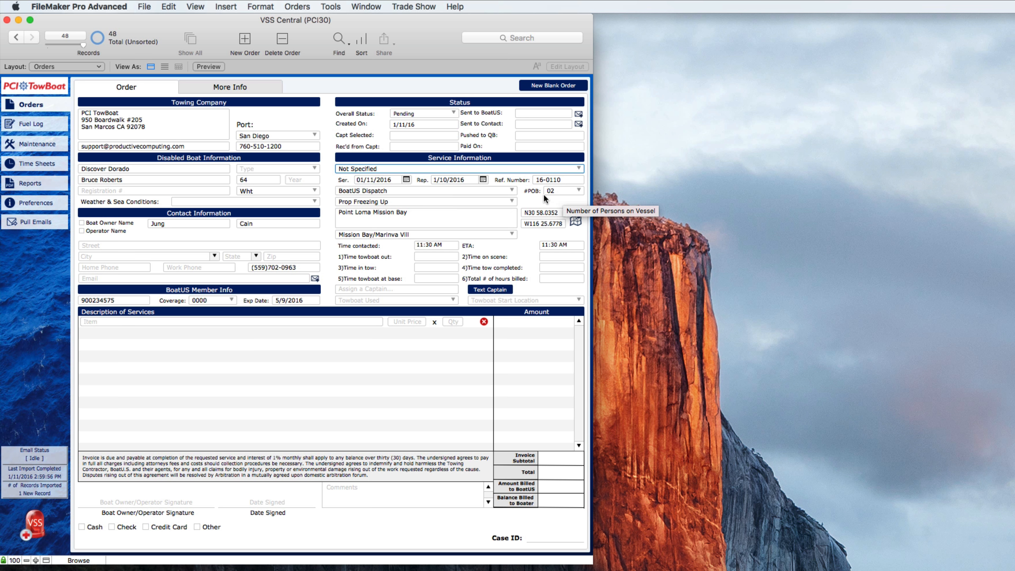
mouse_move(397, 241)
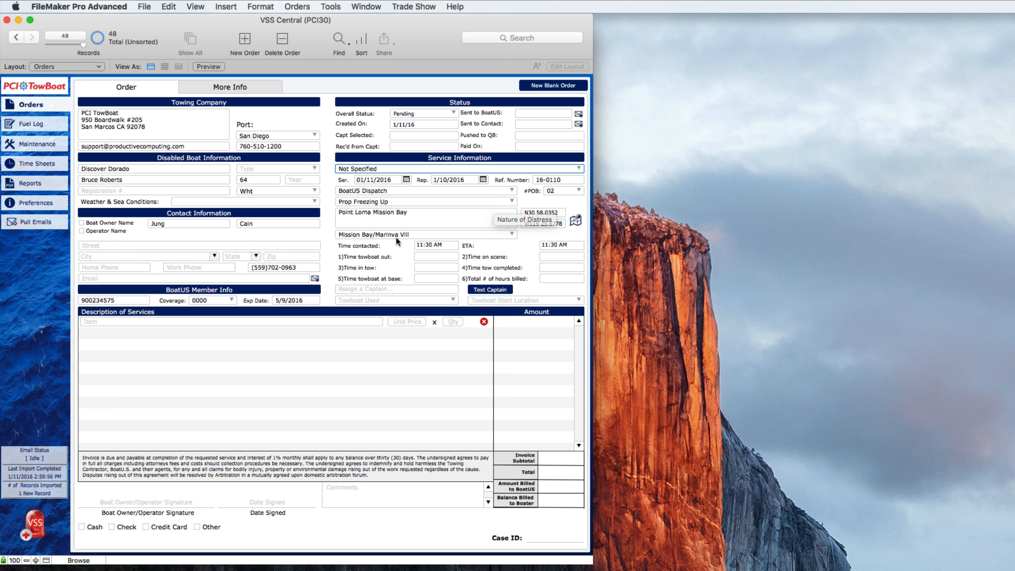
mouse_move(521, 239)
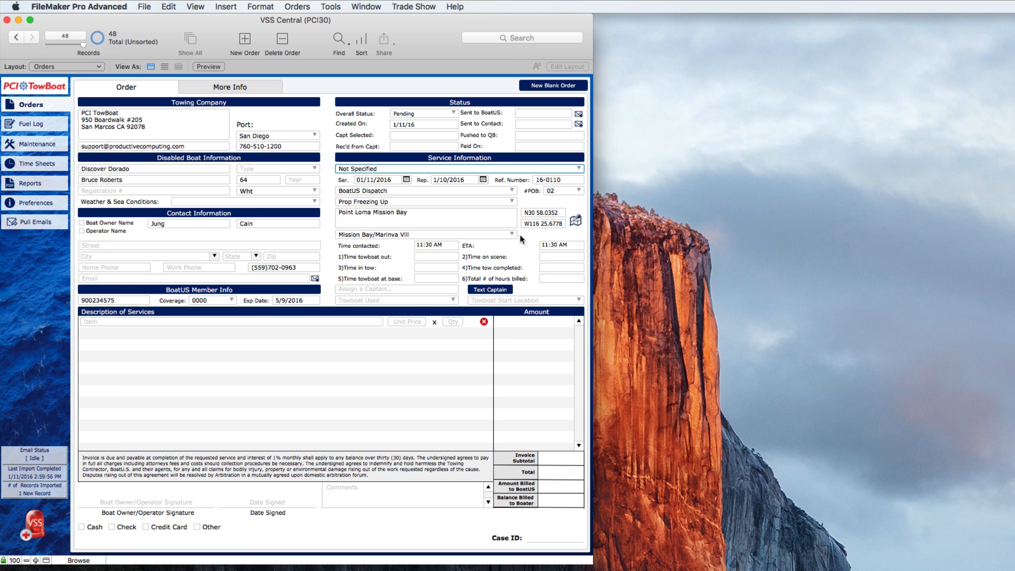
mouse_move(576, 225)
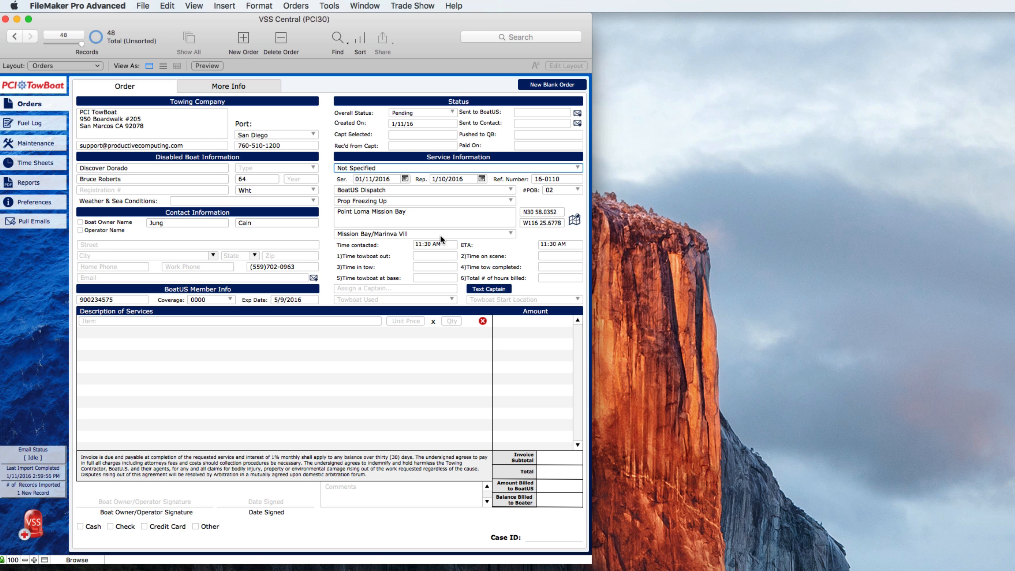
mouse_move(542, 252)
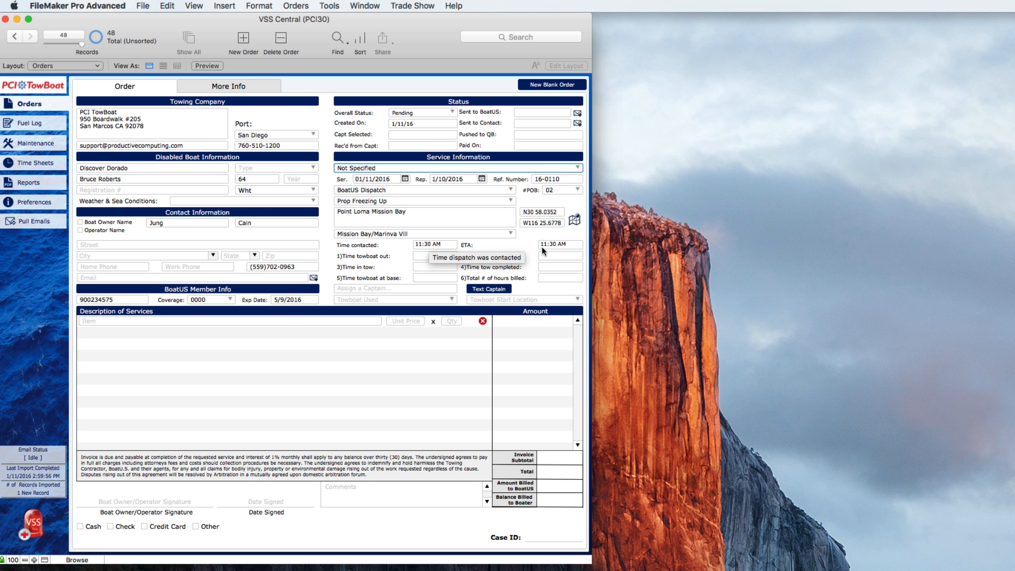
mouse_move(519, 258)
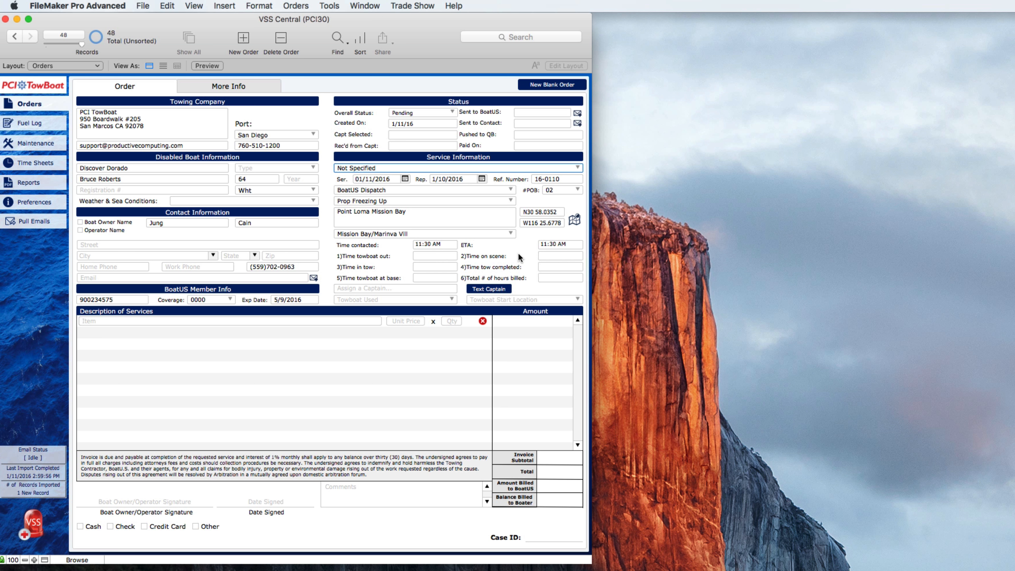
mouse_move(404, 295)
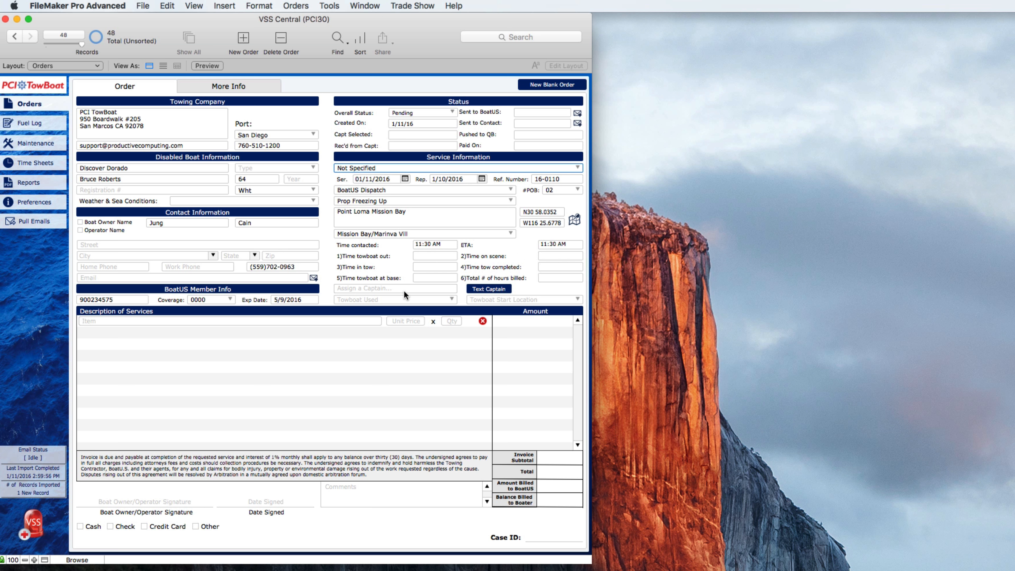
left_click(392, 288)
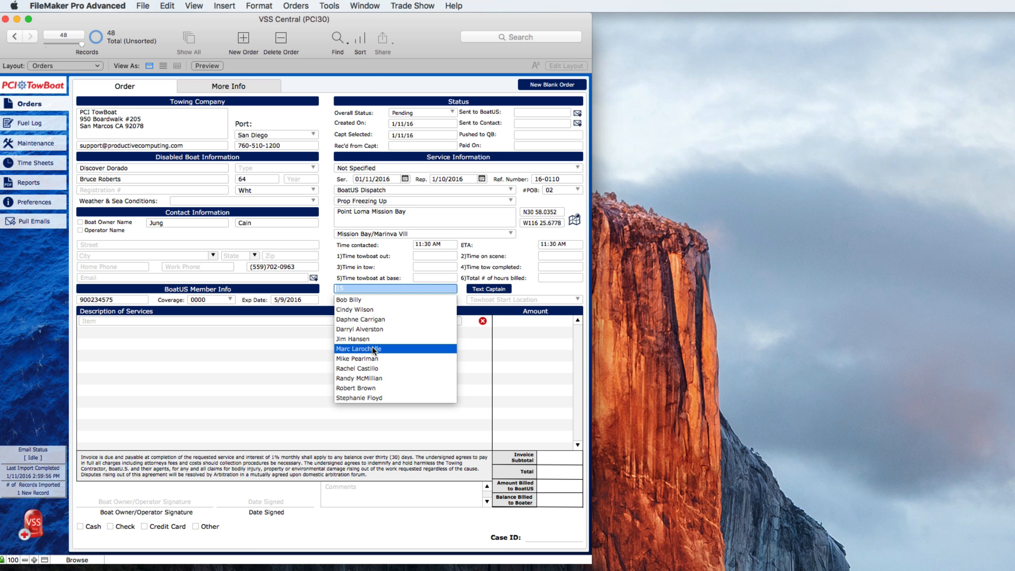
left_click(359, 348)
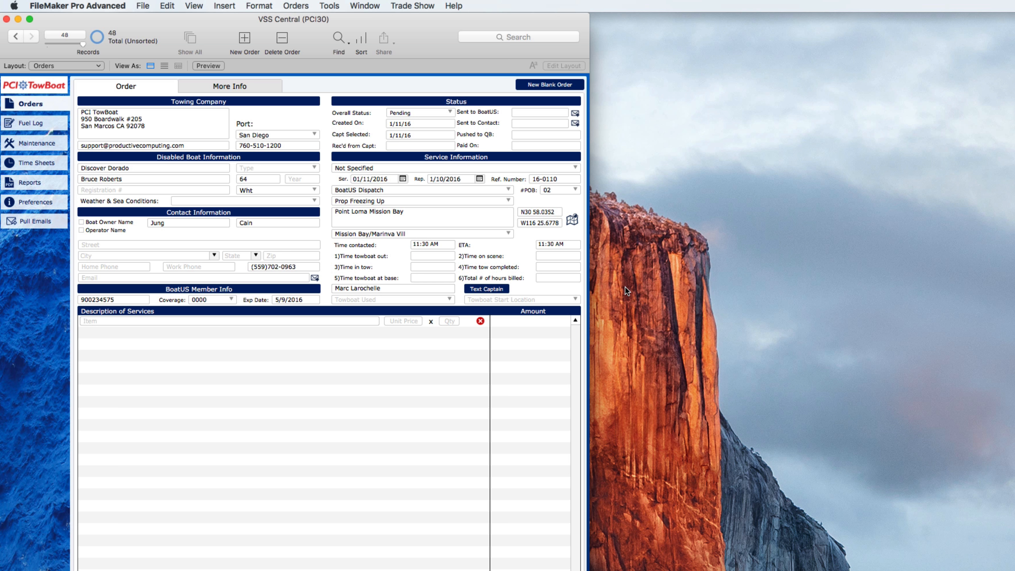
mouse_move(582, 292)
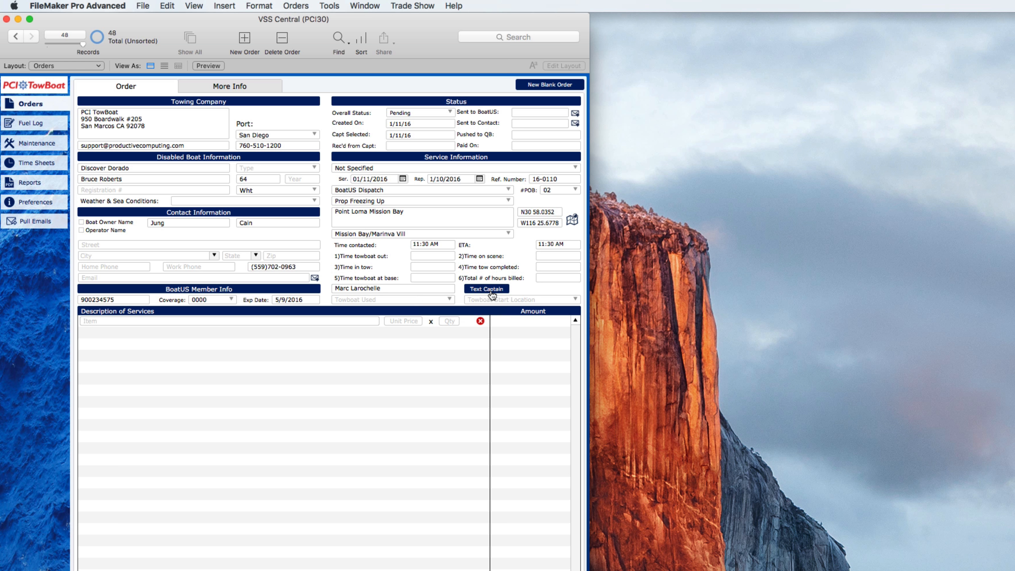
mouse_move(513, 315)
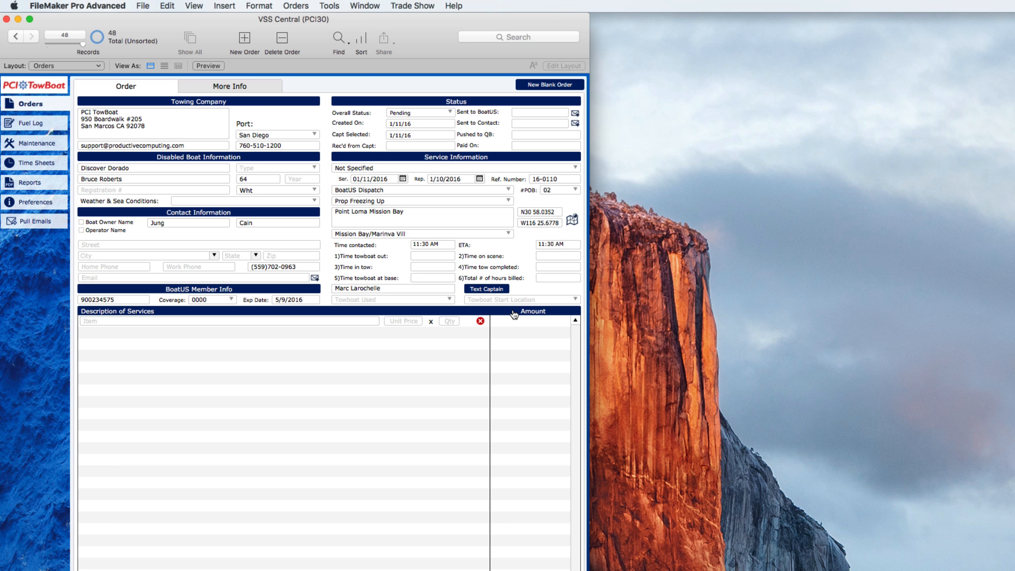
left_click(487, 288)
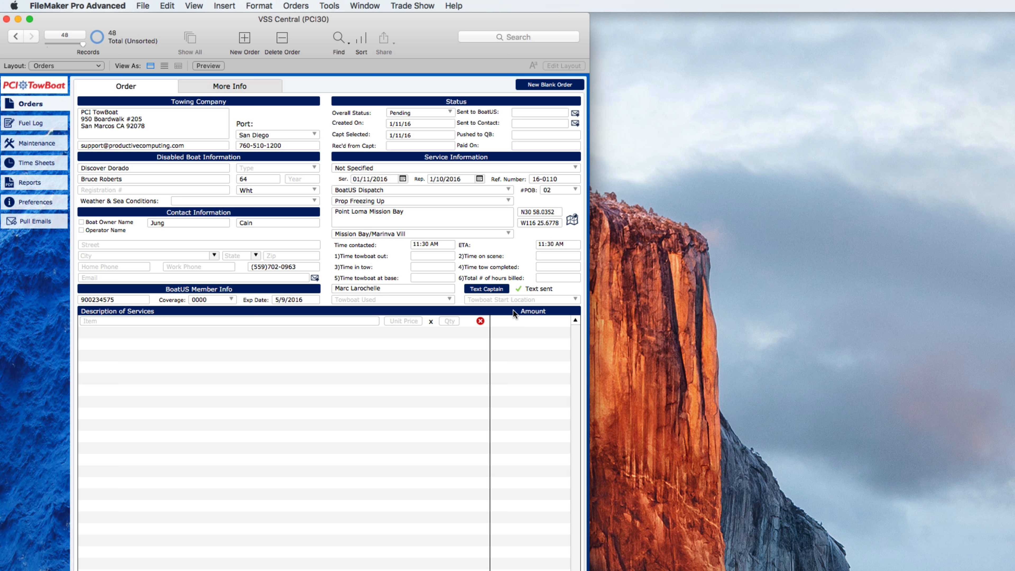
mouse_move(541, 295)
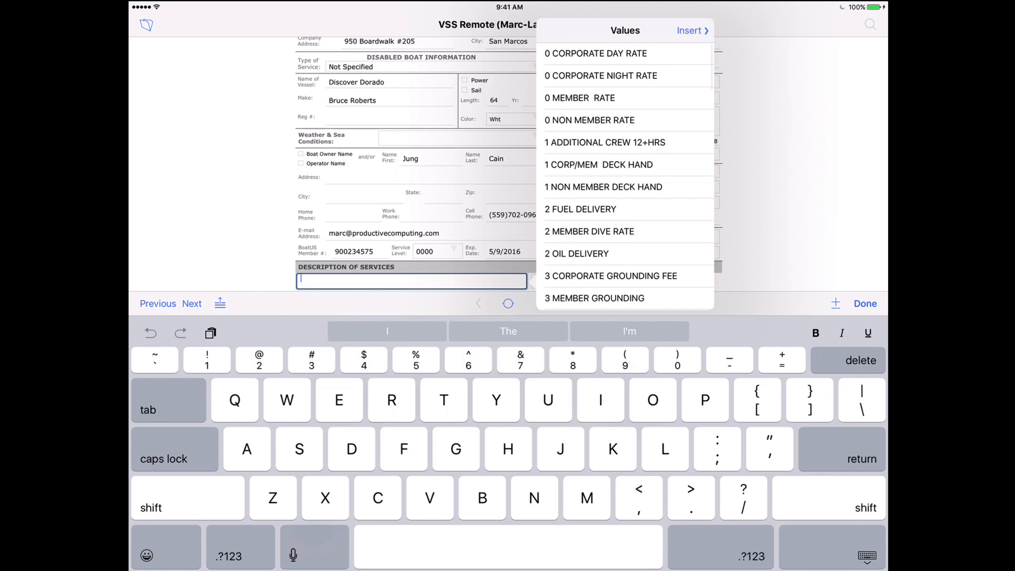
Add 2 FUEL DELIVERY as the order's description of services
left_click(579, 208)
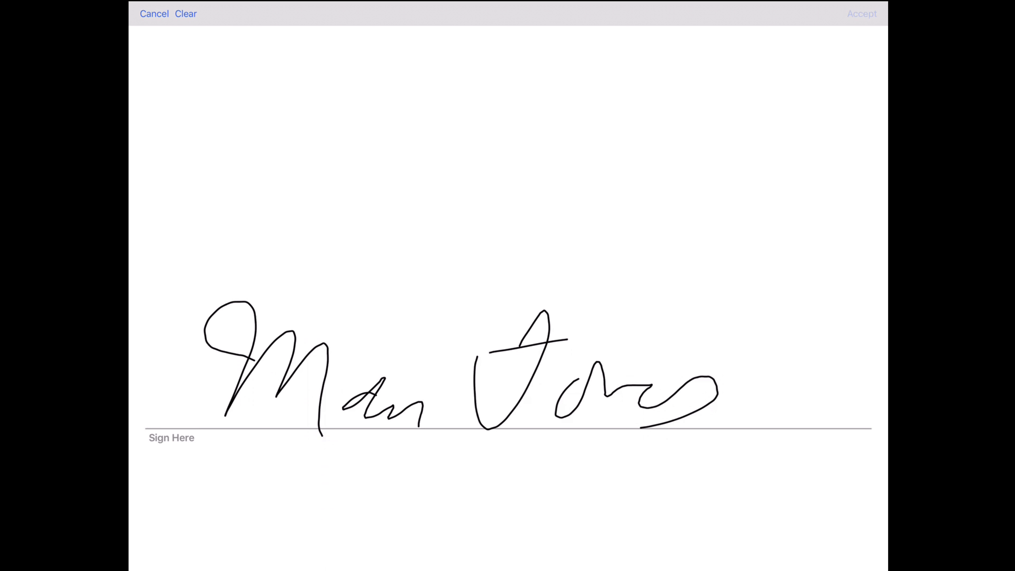
Accept the owner's signature, add a comment and email the receipt PDF to the customer
left_click(861, 13)
type("Comm")
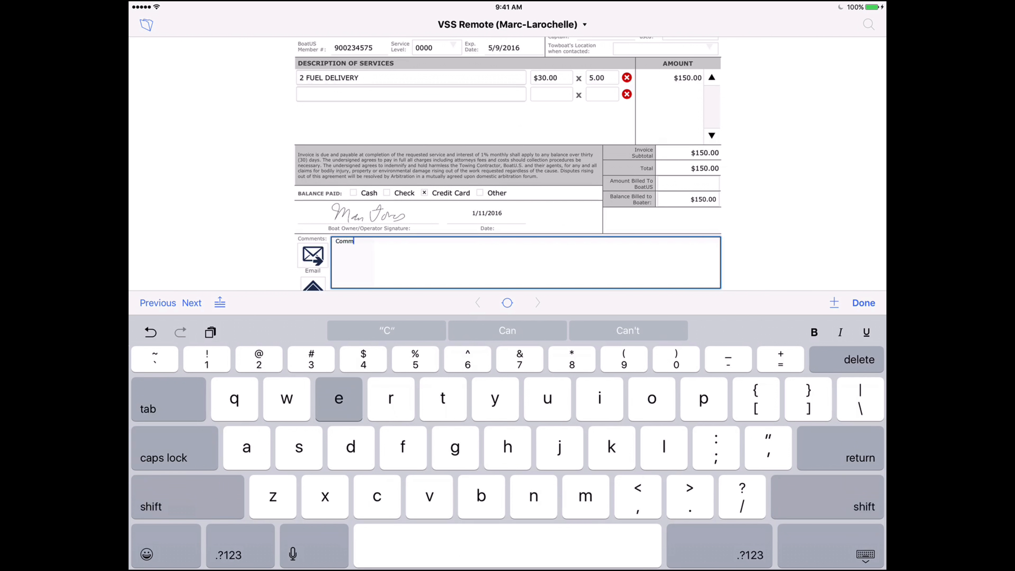
type("ents")
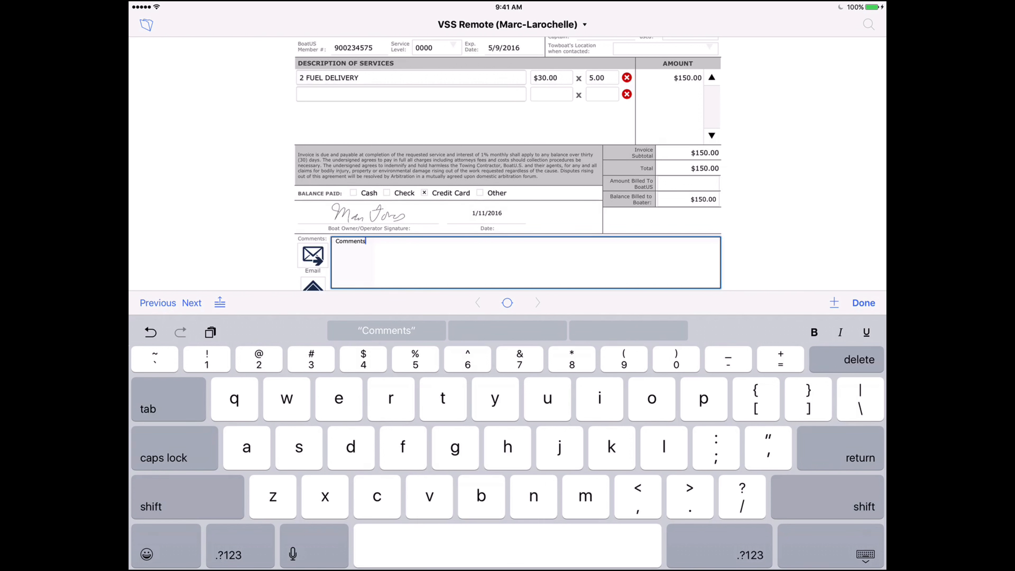
left_click(312, 254)
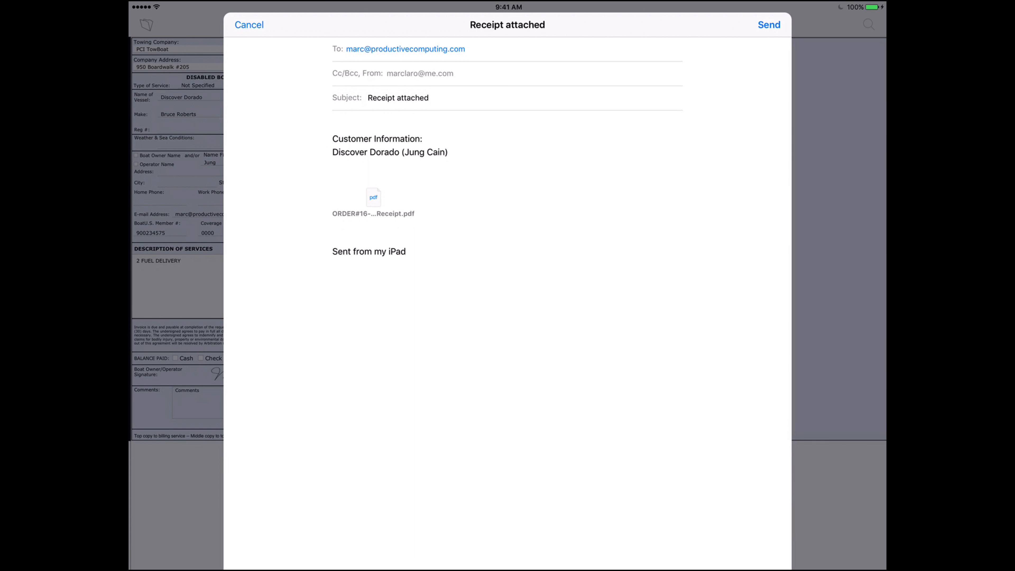
left_click(248, 25)
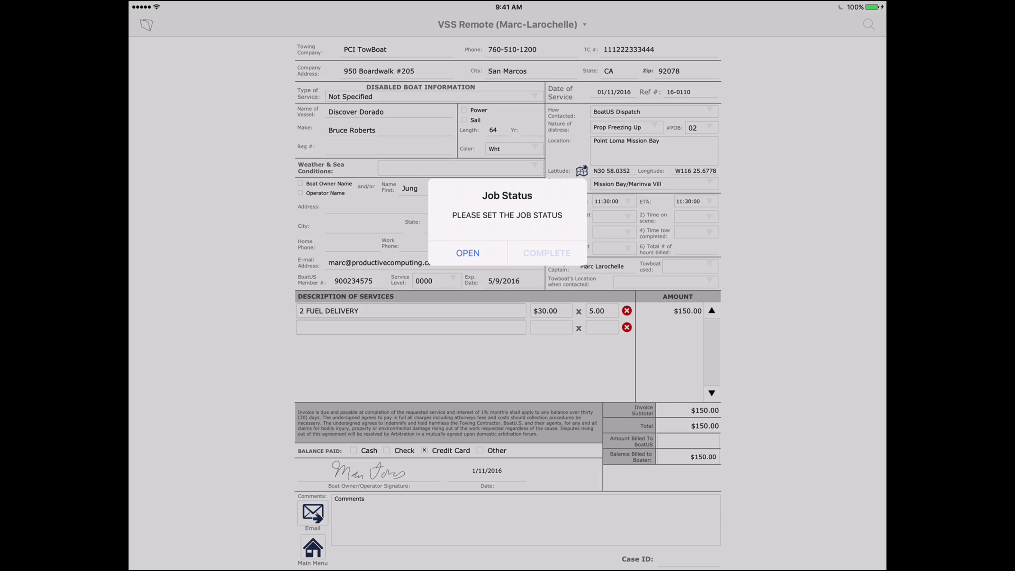
Mark job 16-0110 COMPLETE and submit it to the central database
left_click(546, 253)
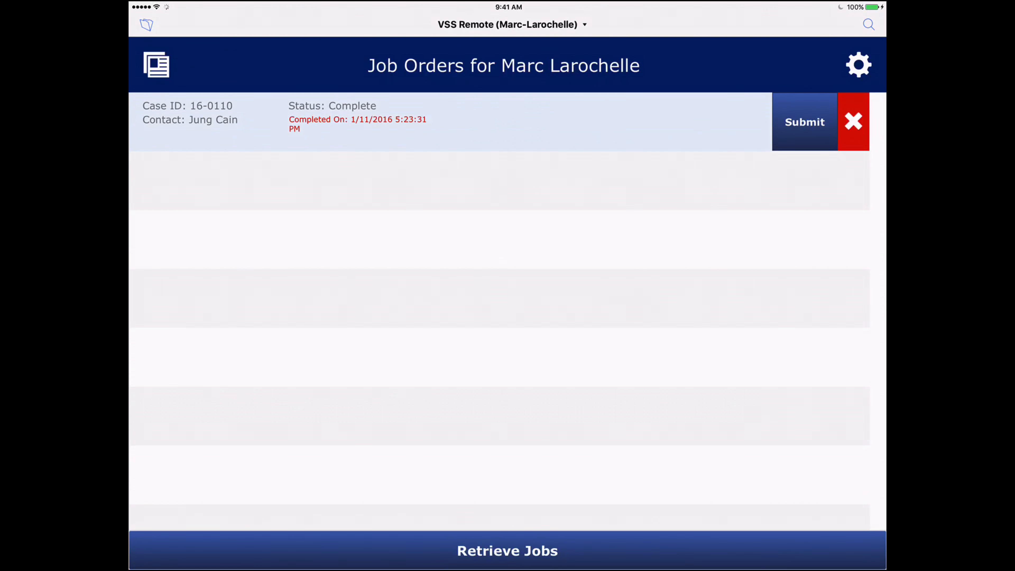
left_click(804, 122)
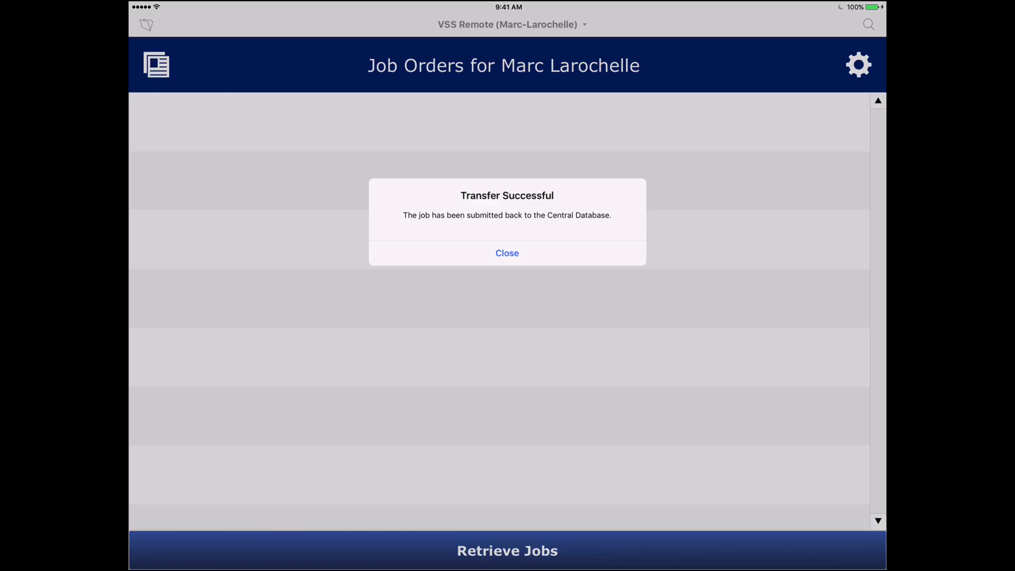
left_click(507, 253)
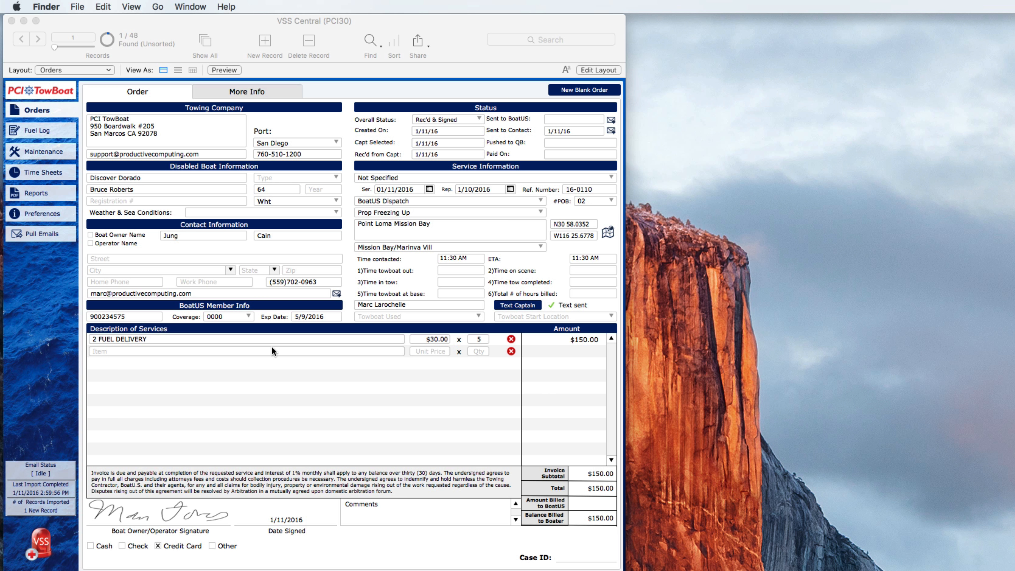
mouse_move(277, 526)
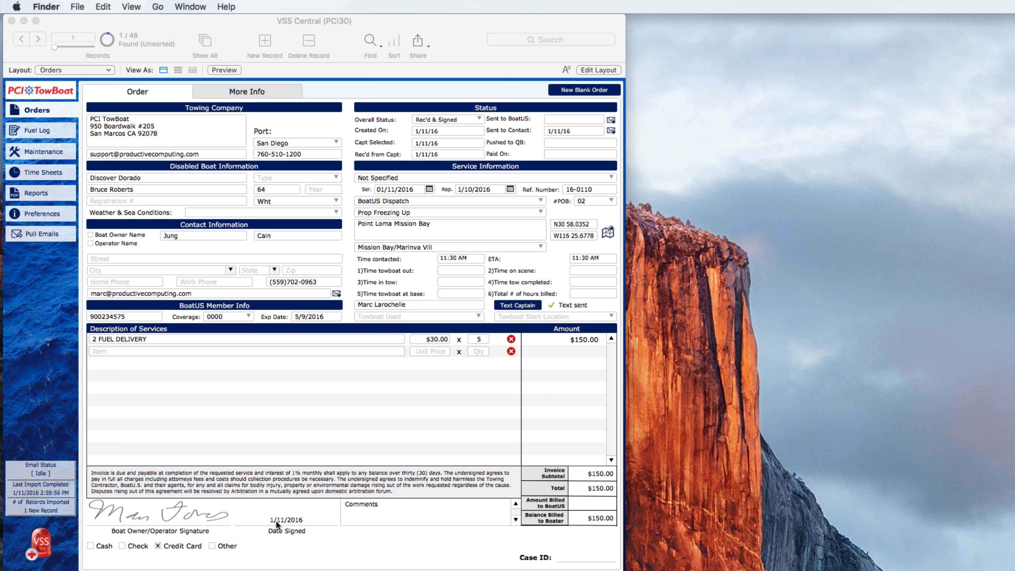
mouse_move(455, 350)
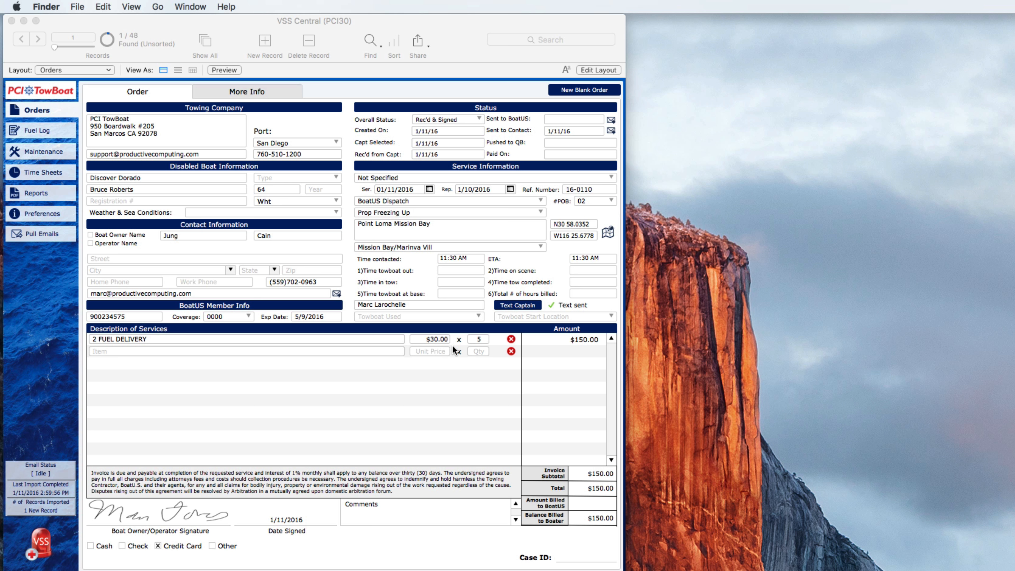
mouse_move(435, 197)
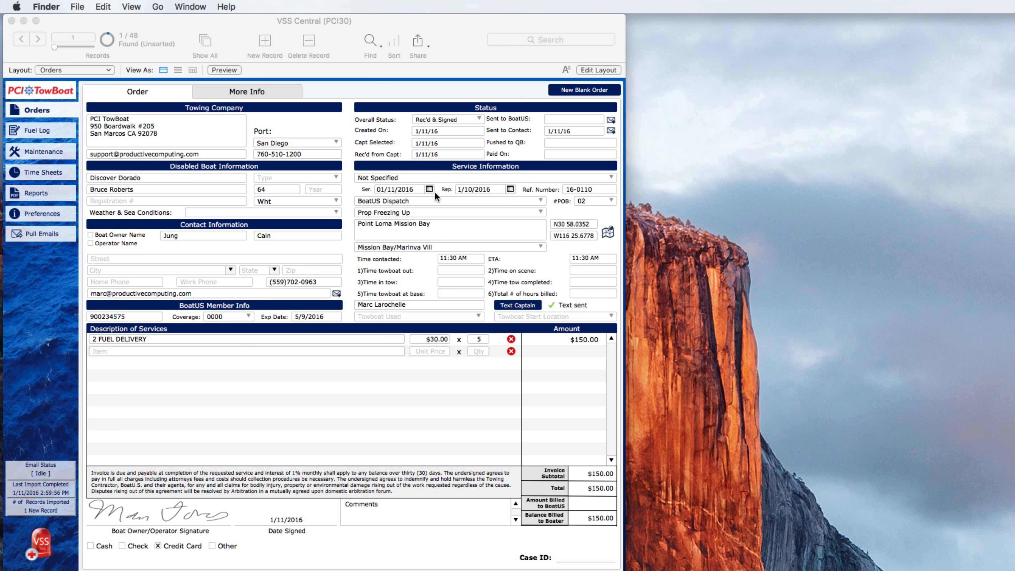